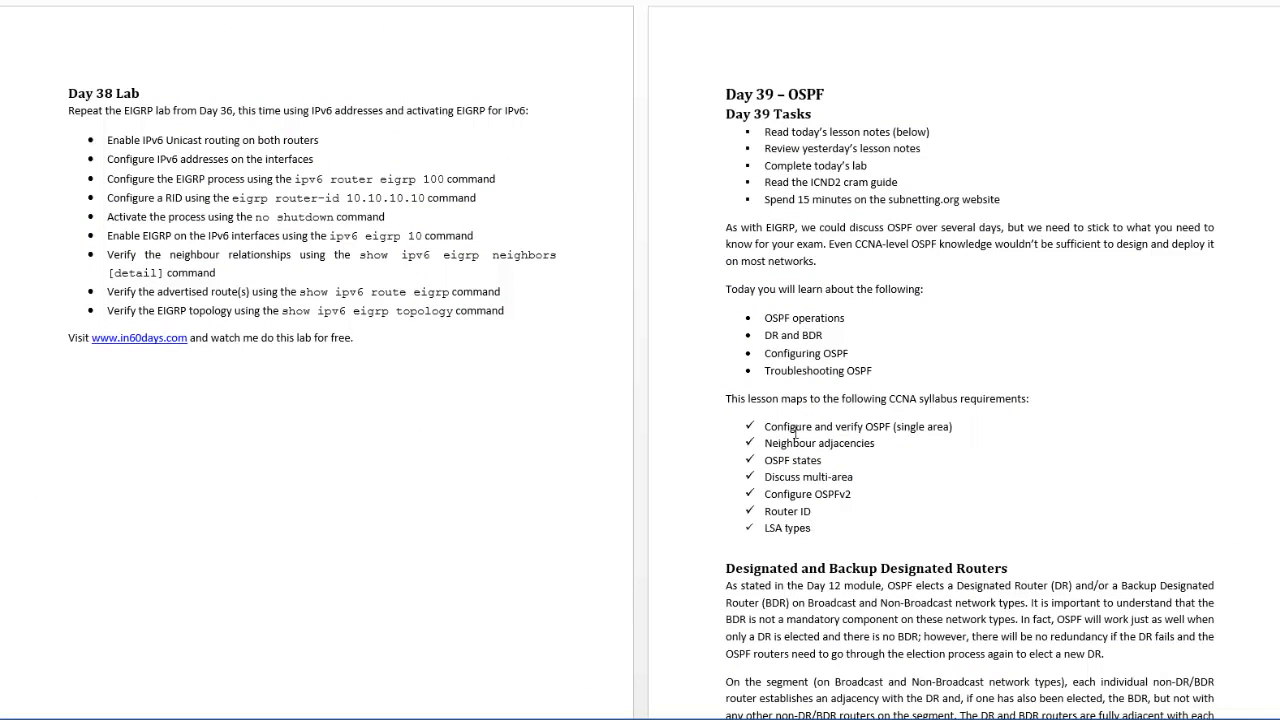
{"action": "scroll", "scroll_direction": "down", "scroll_amount": 3}
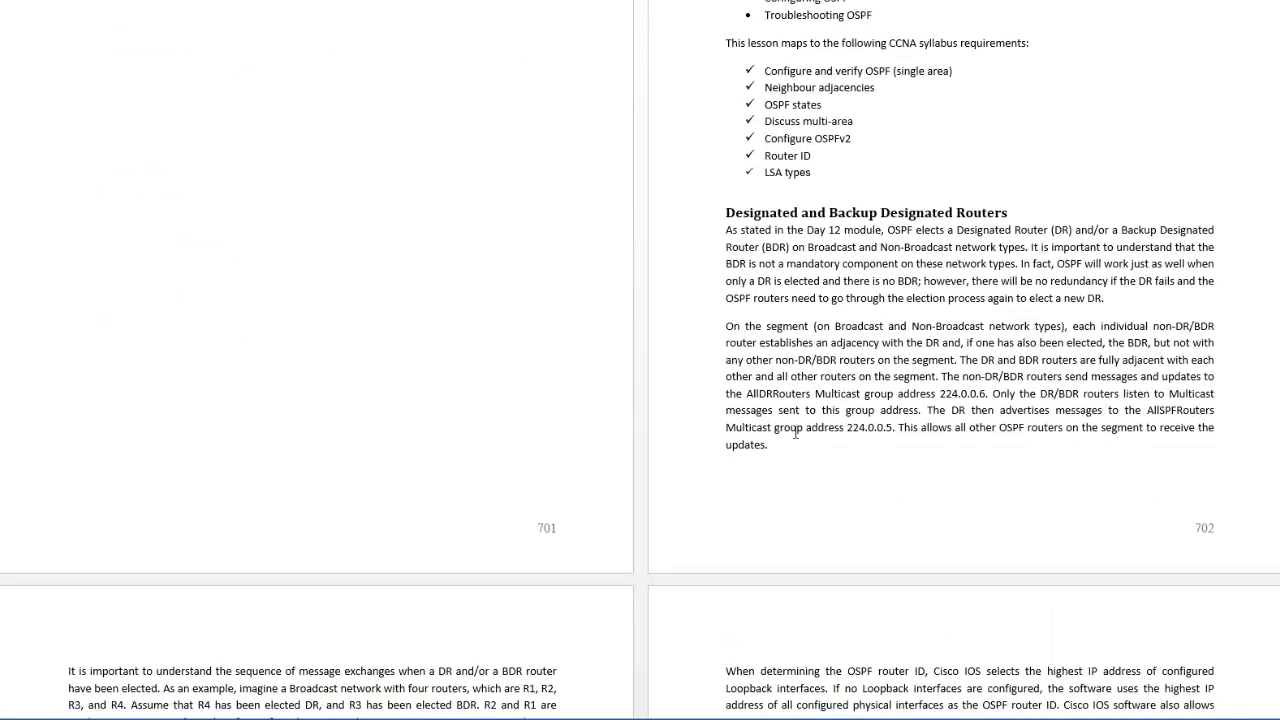
{"action": "scroll", "scroll_direction": "down", "scroll_amount": 3}
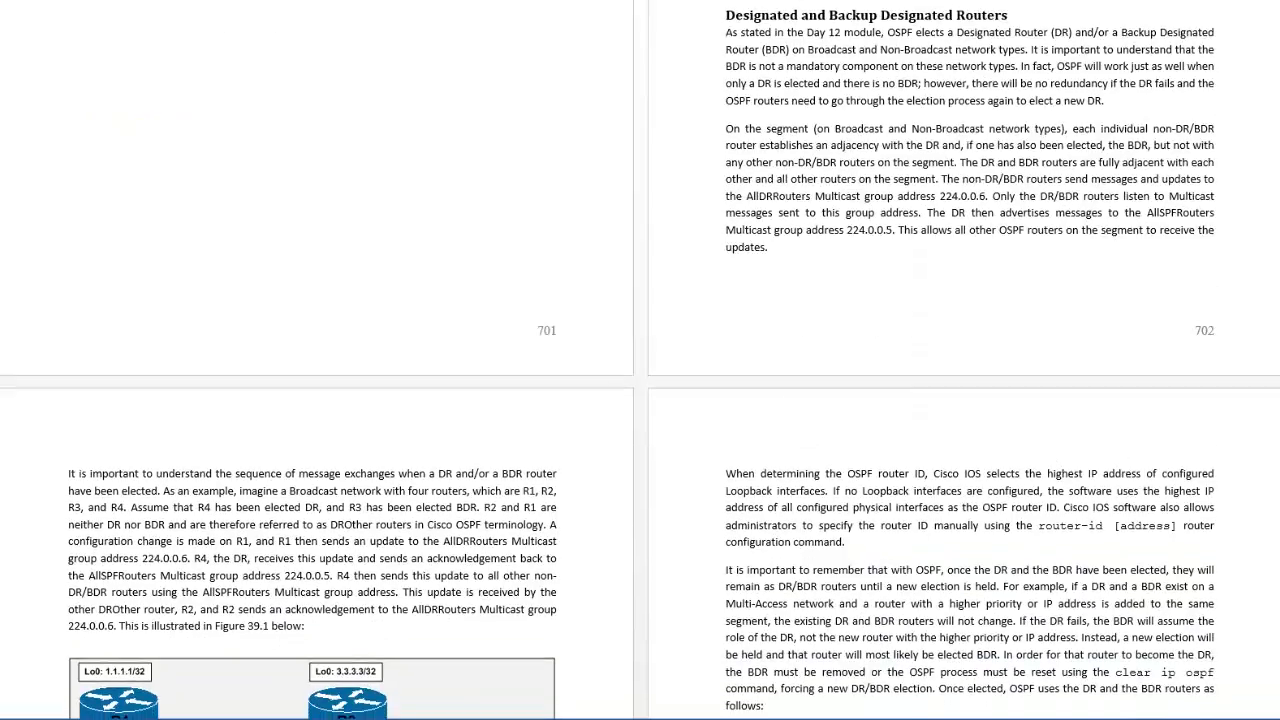
{"action": "scroll", "scroll_direction": "down", "scroll_amount": 3}
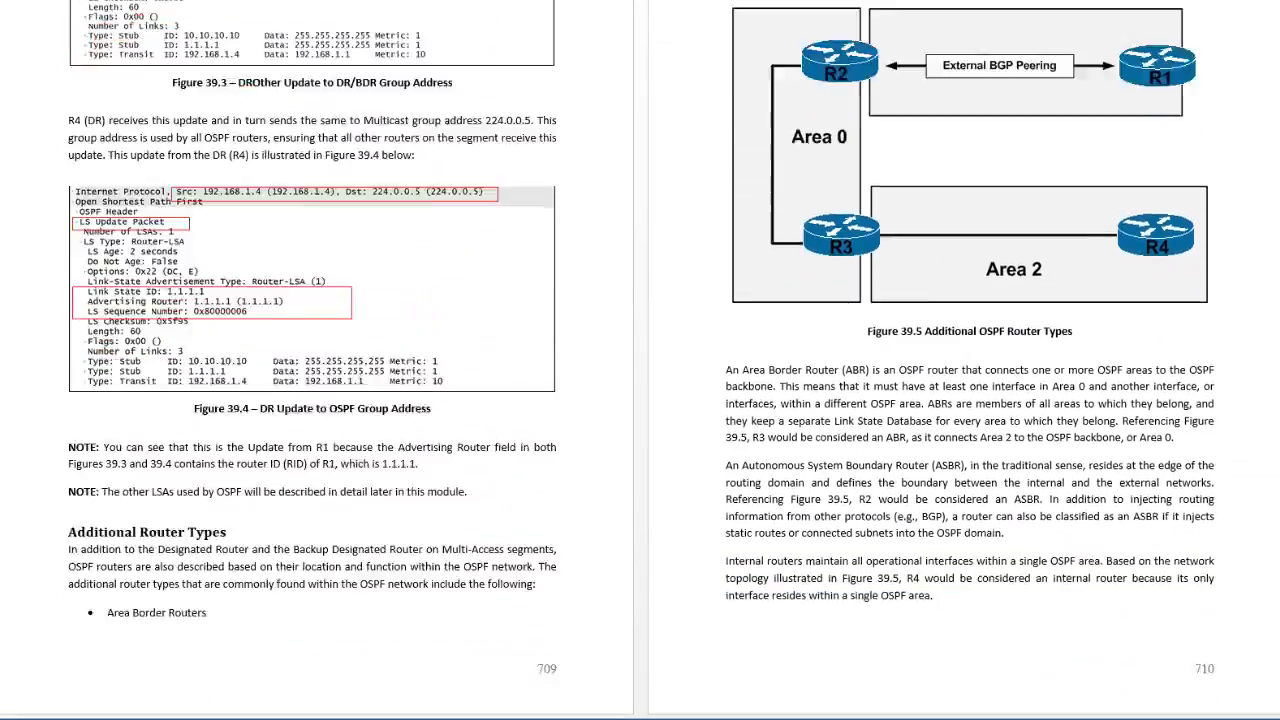
{"action": "scroll", "scroll_direction": "down", "scroll_amount": 3}
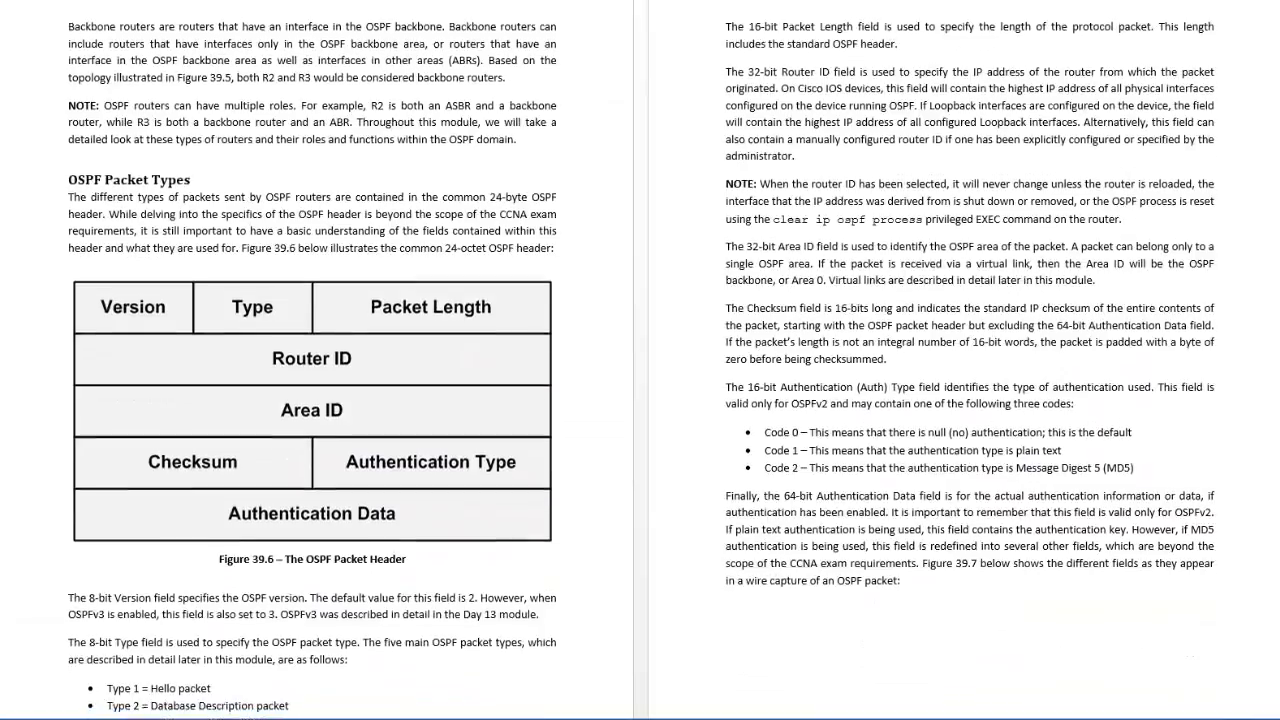
{"action": "scroll", "scroll_direction": "down", "scroll_amount": 3}
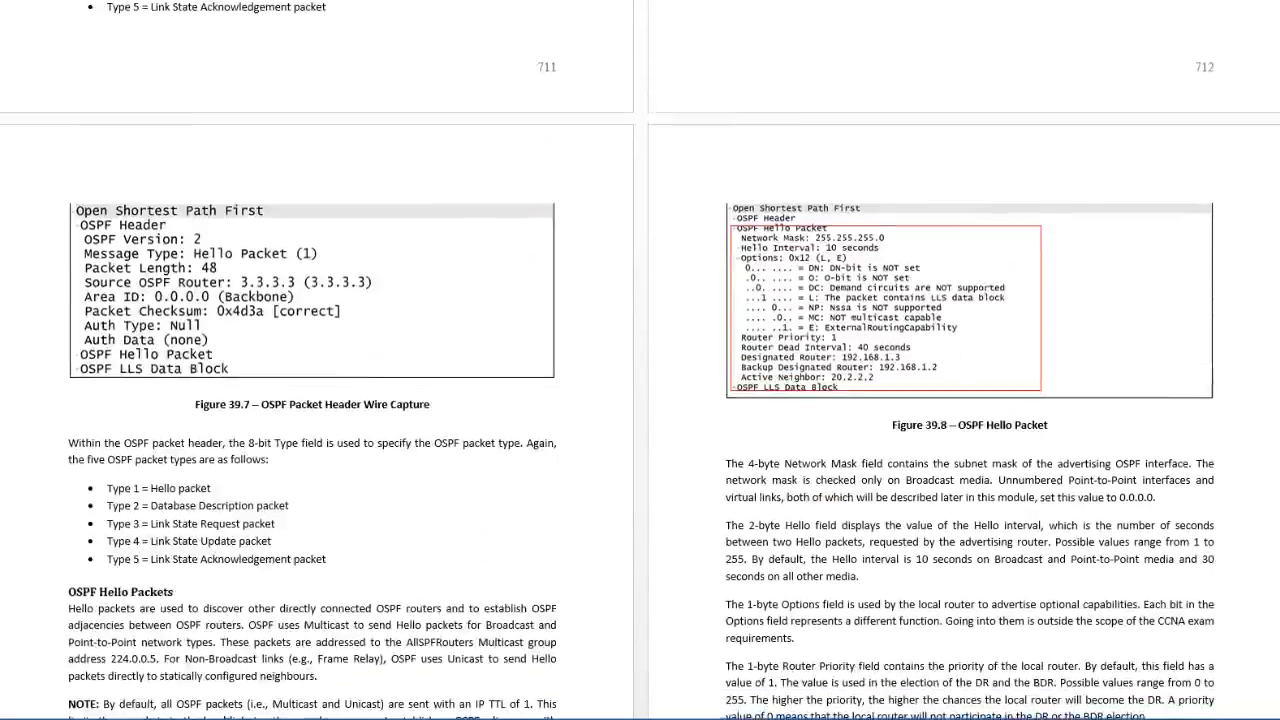
{"action": "scroll", "scroll_direction": "down", "scroll_amount": 3}
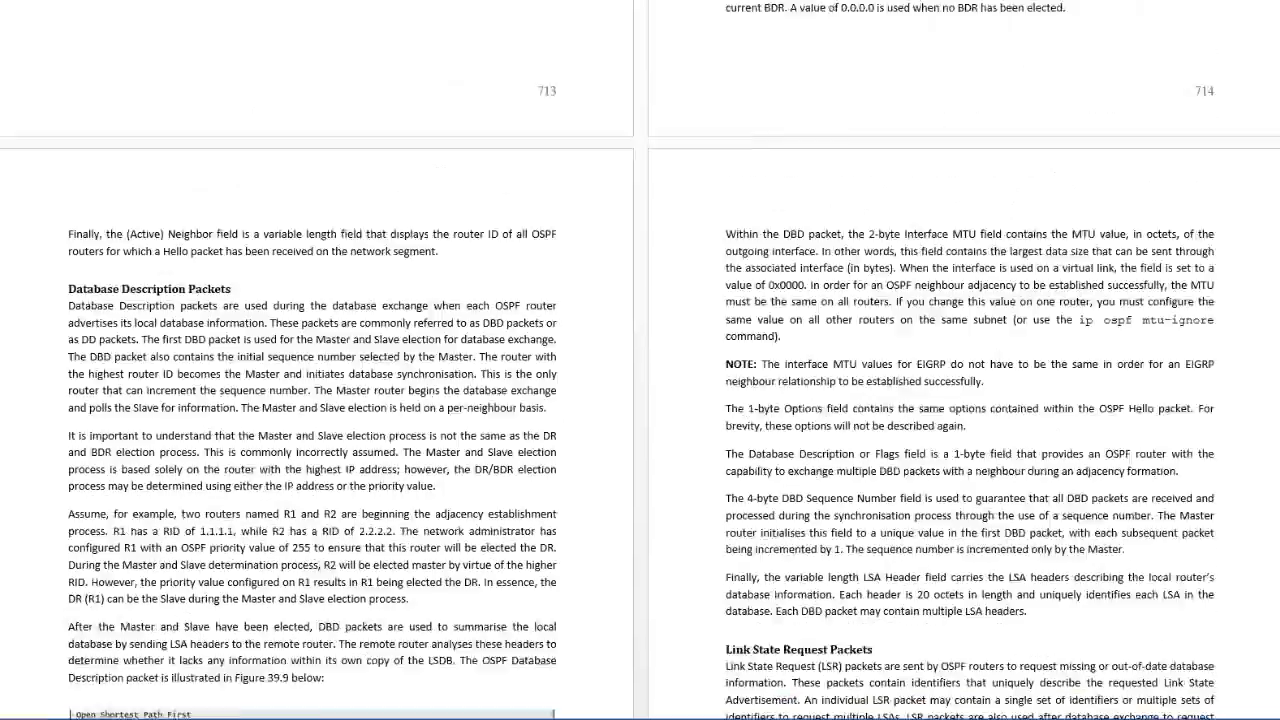
{"action": "scroll", "scroll_direction": "down", "scroll_amount": 3}
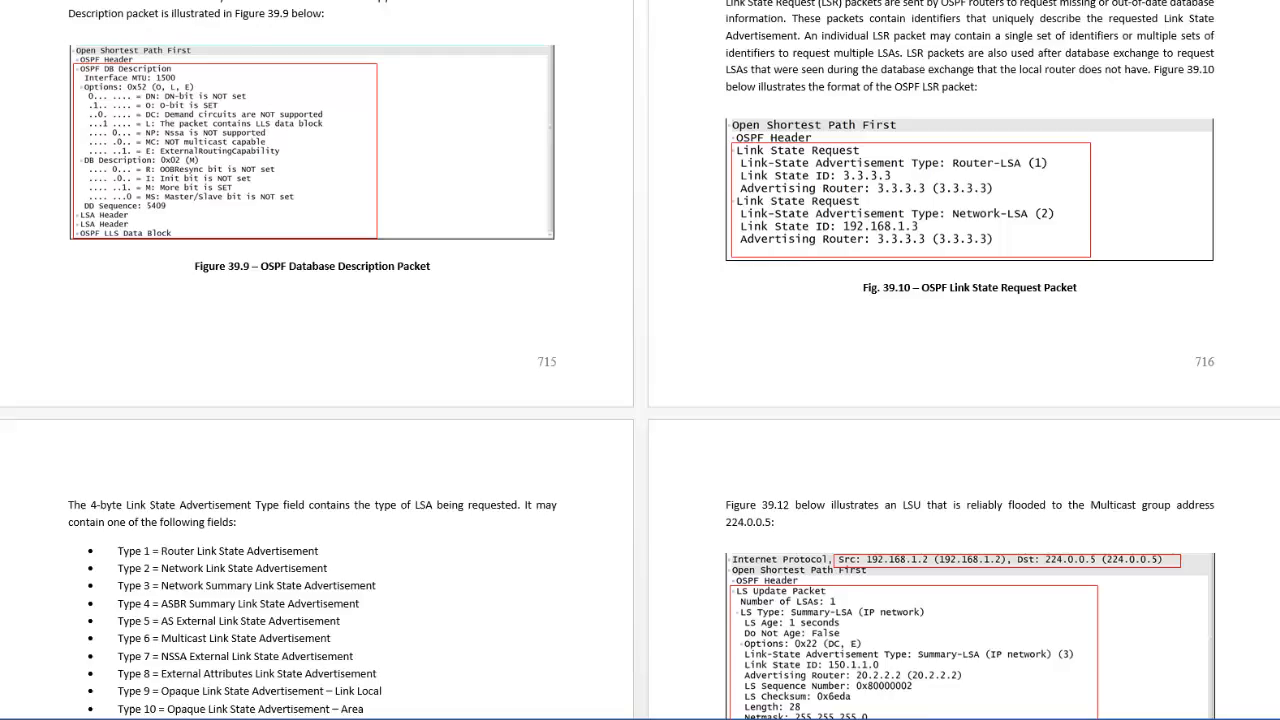
{"action": "scroll", "scroll_direction": "down", "scroll_amount": 3}
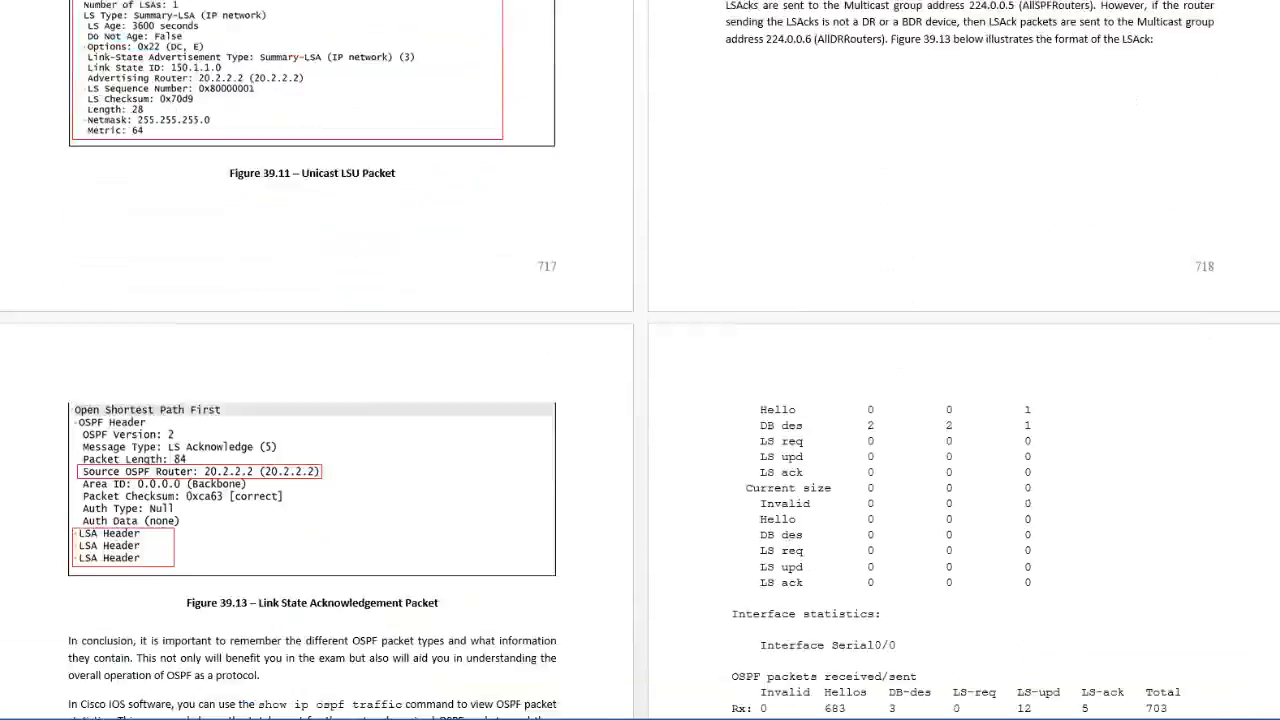
{"action": "scroll", "scroll_direction": "down", "scroll_amount": 3}
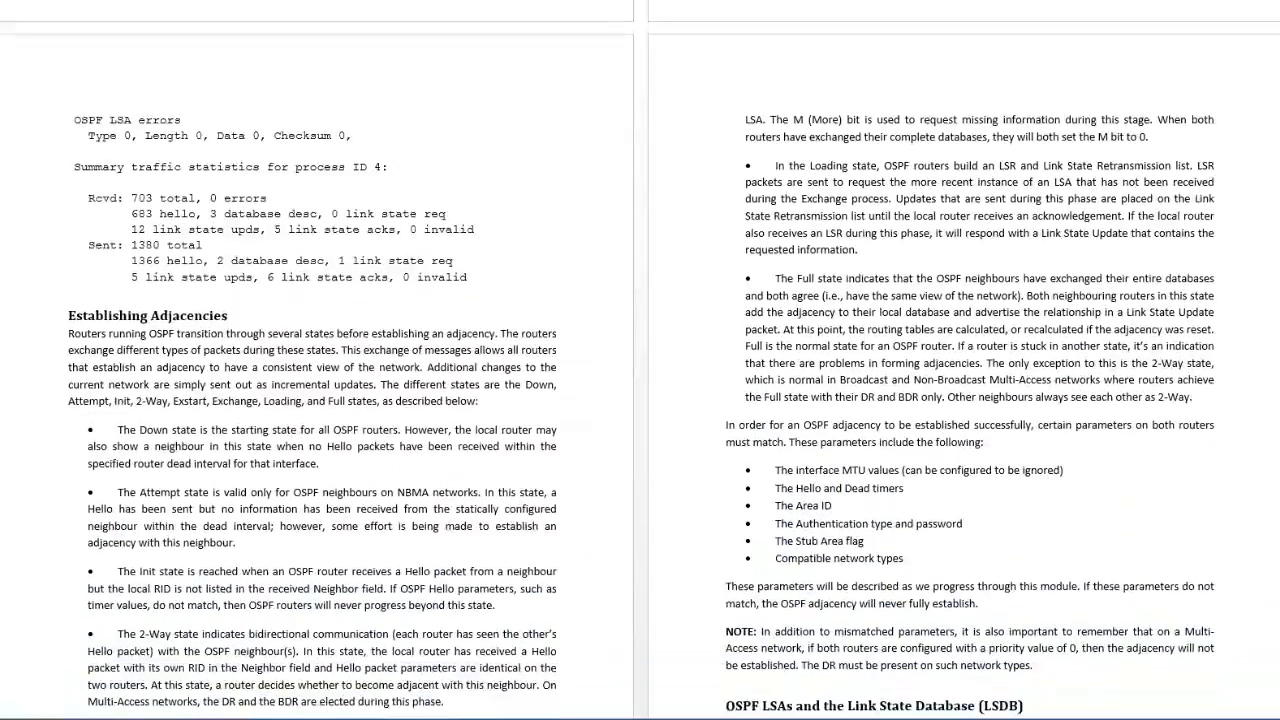
{"action": "scroll", "scroll_direction": "down", "scroll_amount": 3}
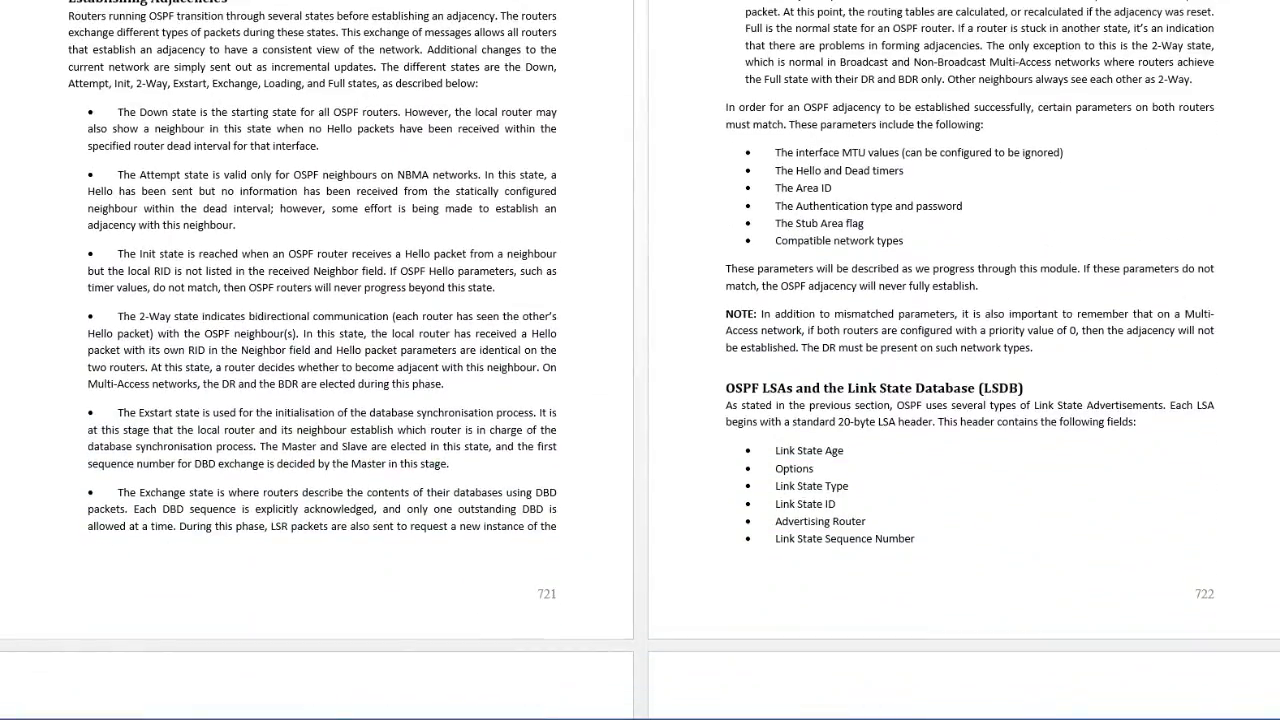
{"action": "scroll", "scroll_direction": "down", "scroll_amount": 3}
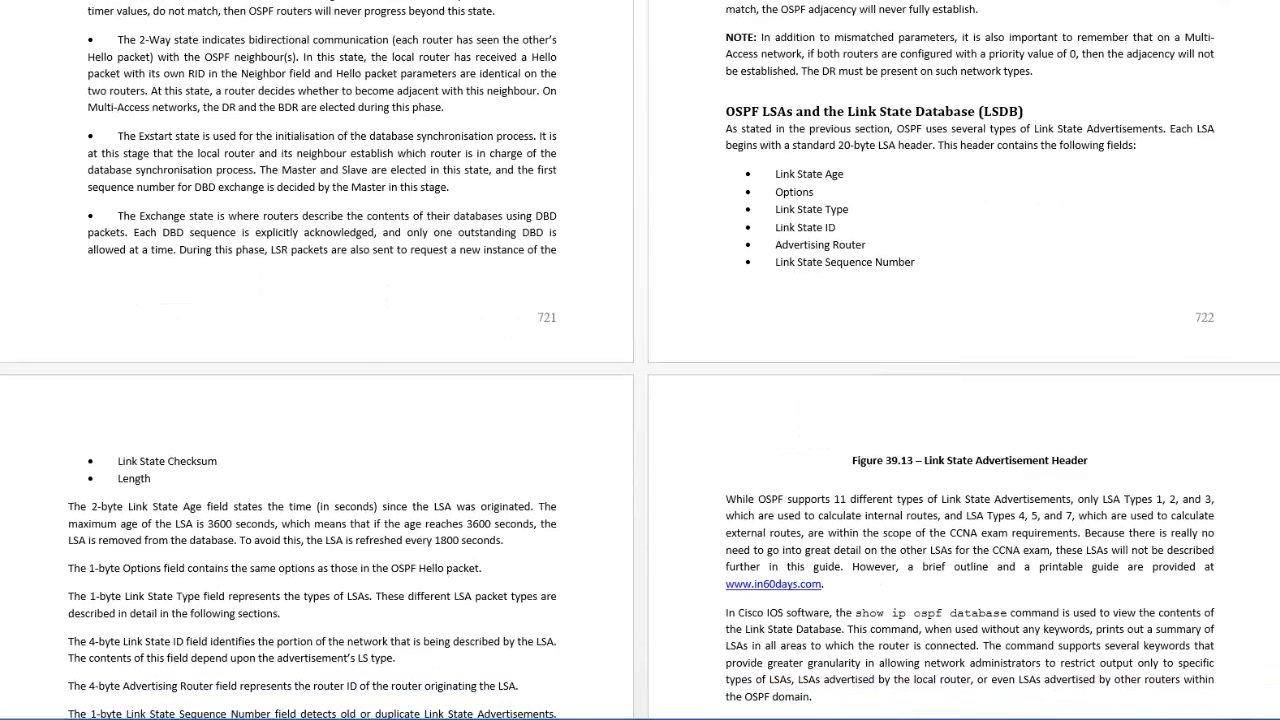
{"action": "scroll", "scroll_direction": "down", "scroll_amount": 3}
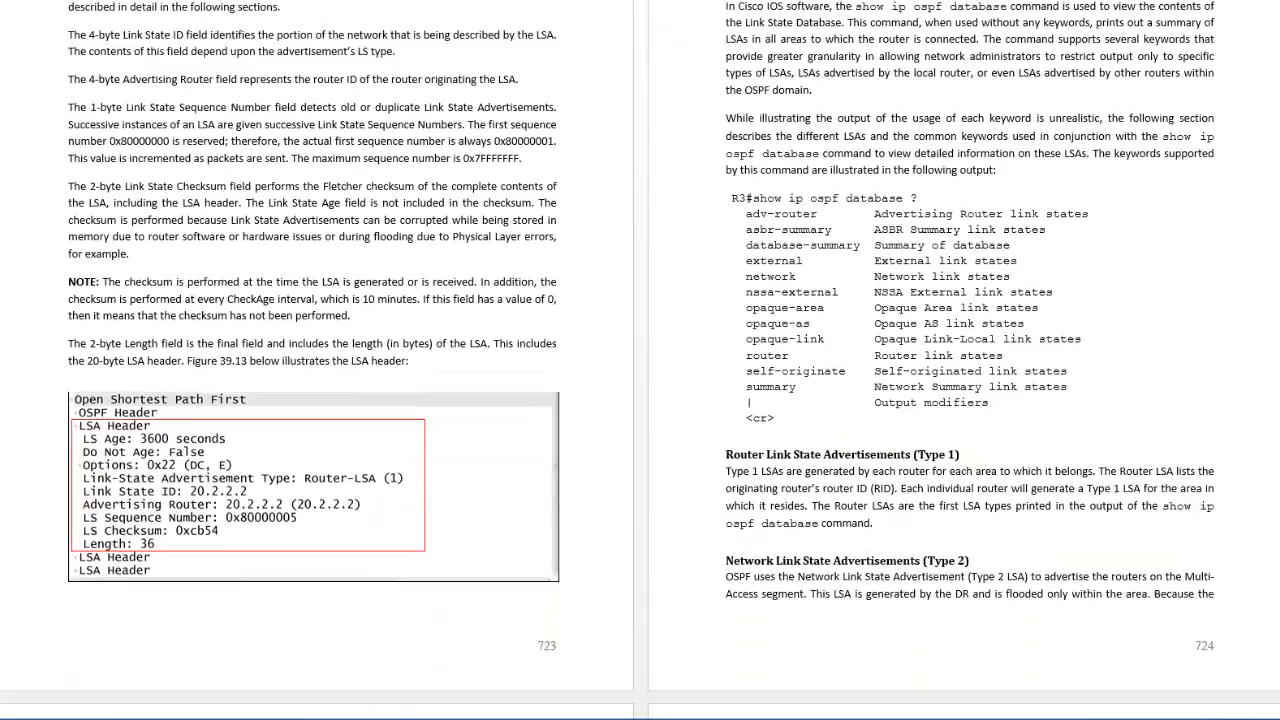
{"action": "scroll", "scroll_direction": "down", "scroll_amount": 3}
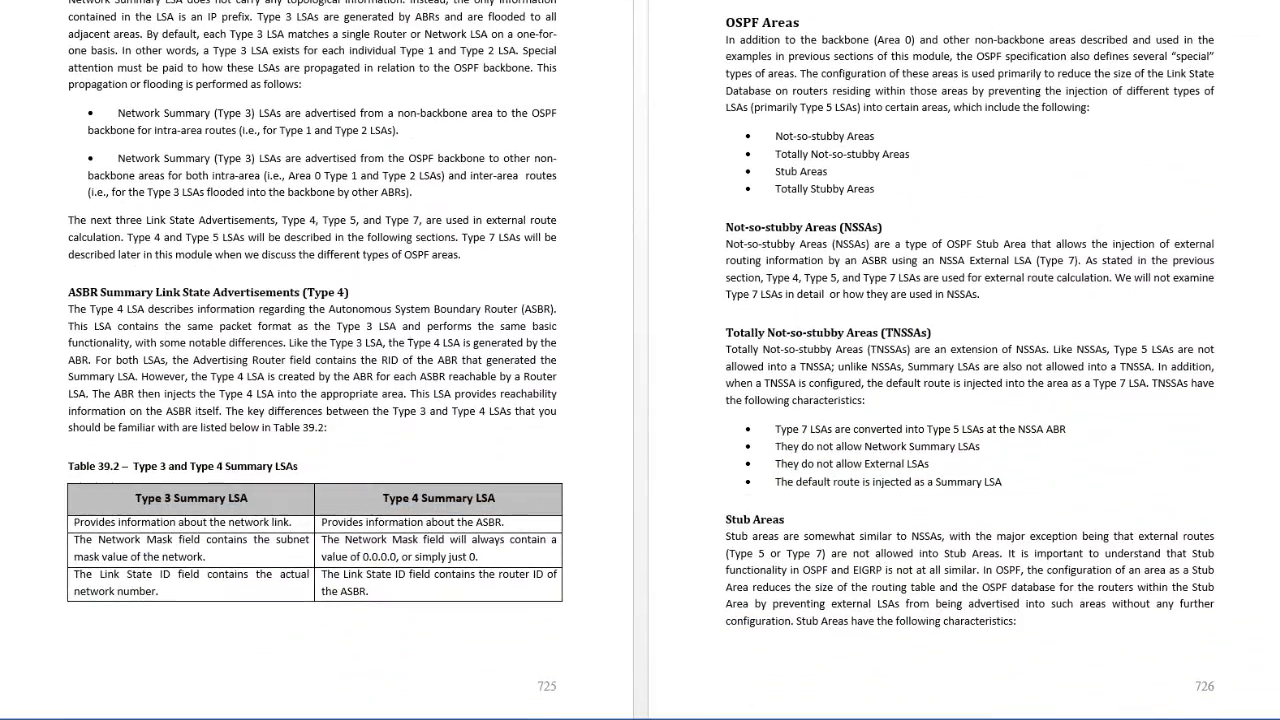
{"action": "scroll", "scroll_direction": "down", "scroll_amount": 3}
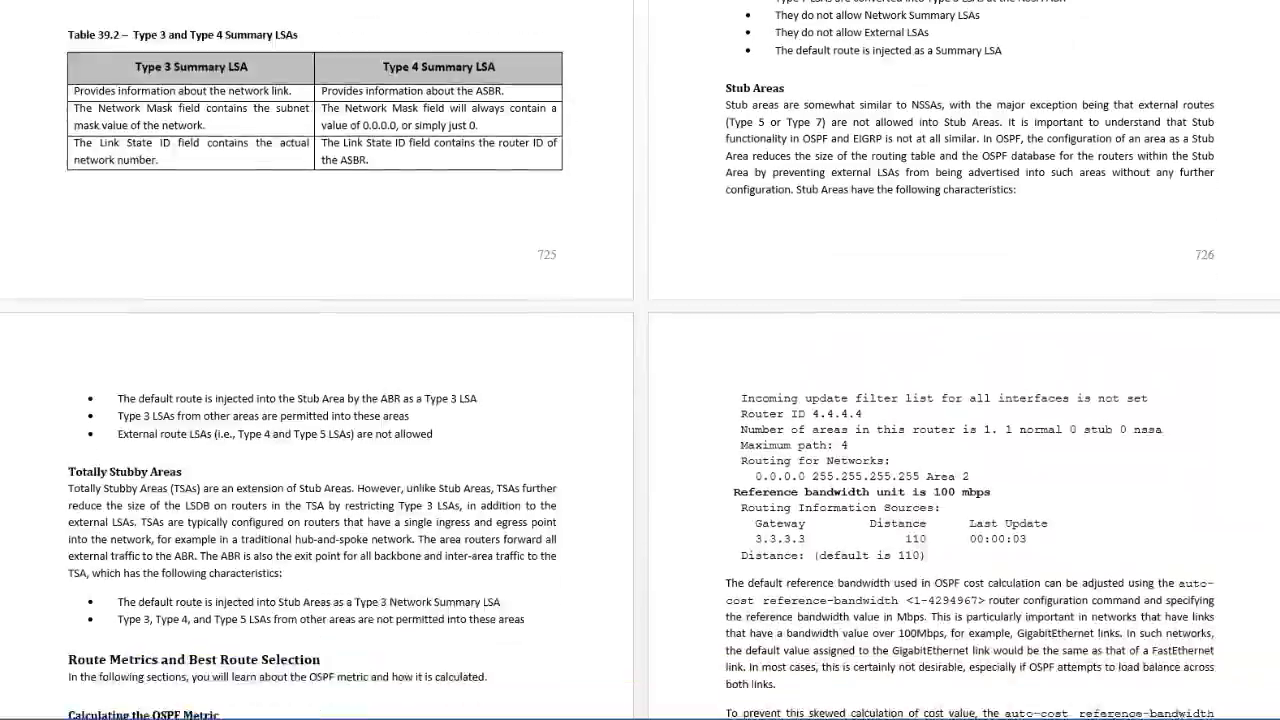
{"action": "scroll", "scroll_direction": "down", "scroll_amount": 3}
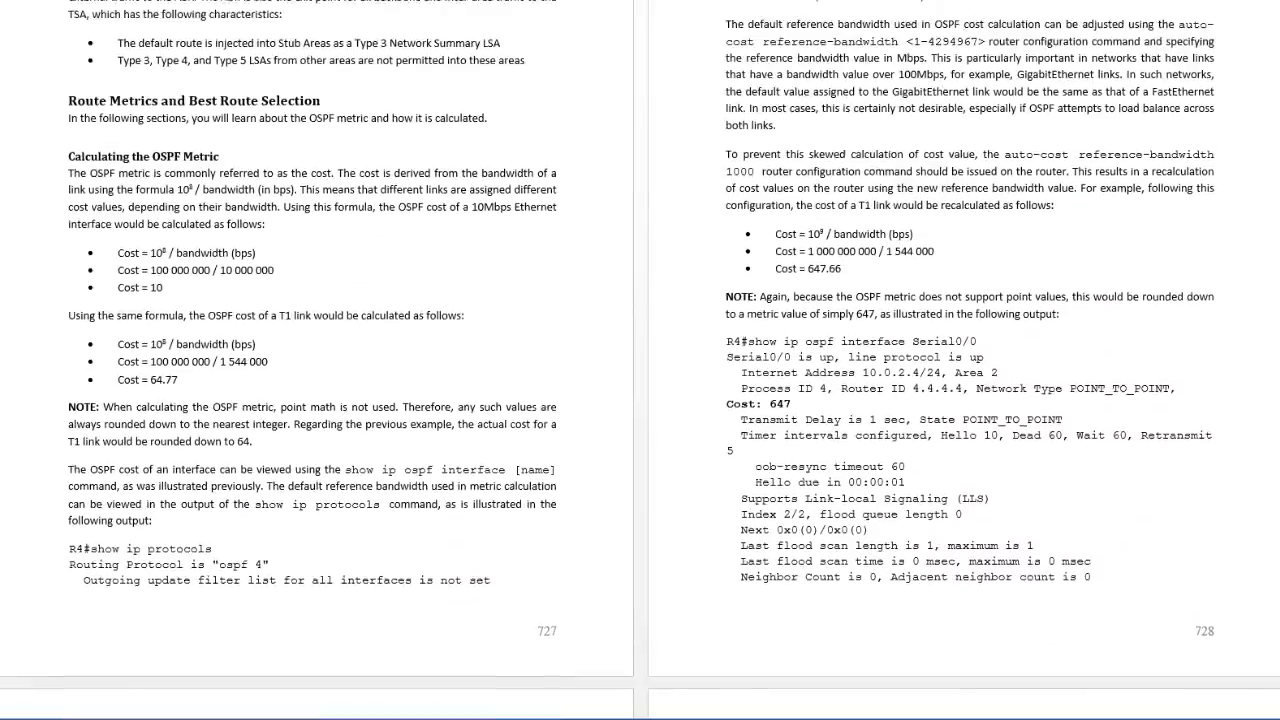
{"action": "scroll", "scroll_direction": "down", "scroll_amount": 3}
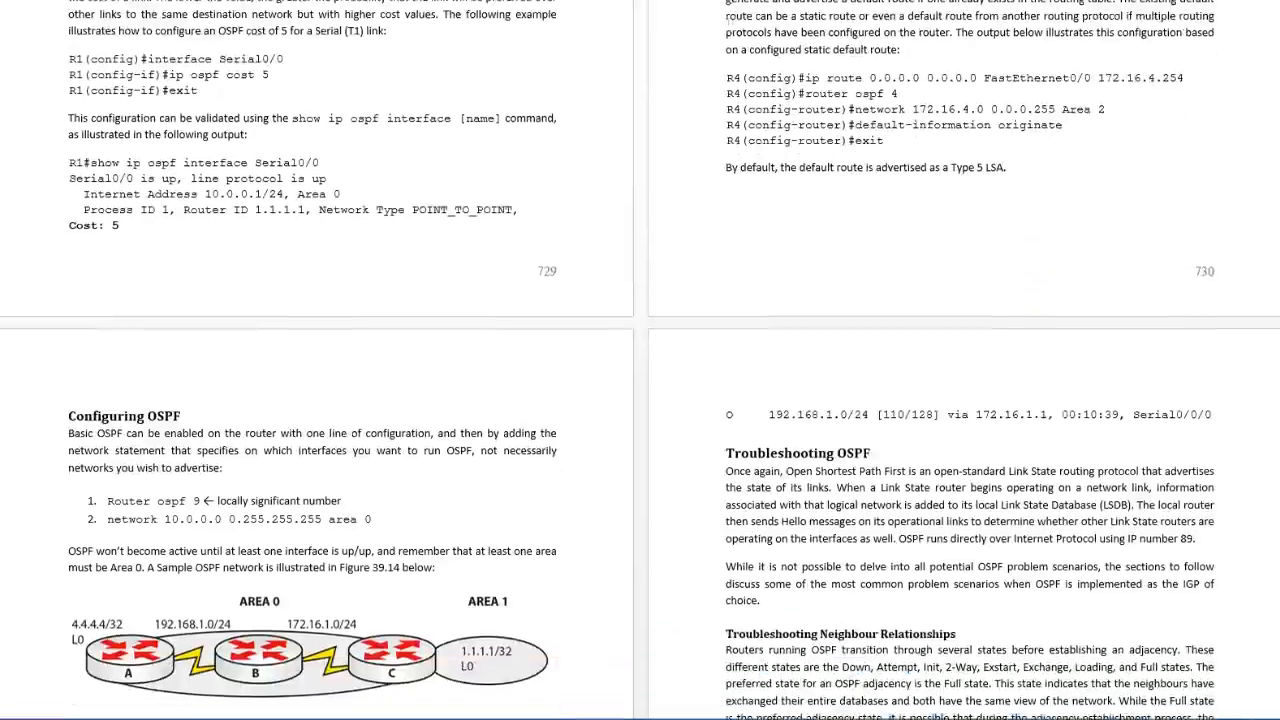
{"action": "scroll", "scroll_direction": "down", "scroll_amount": 3}
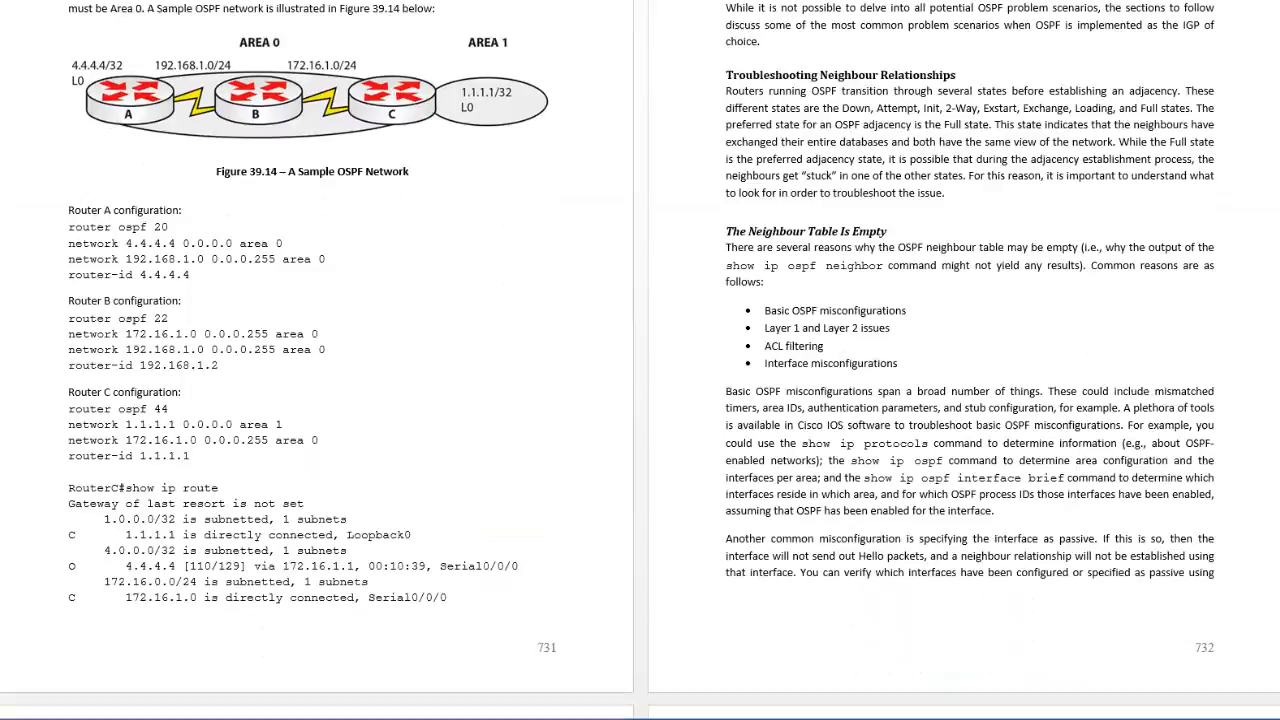
{"action": "scroll", "scroll_direction": "down", "scroll_amount": 3}
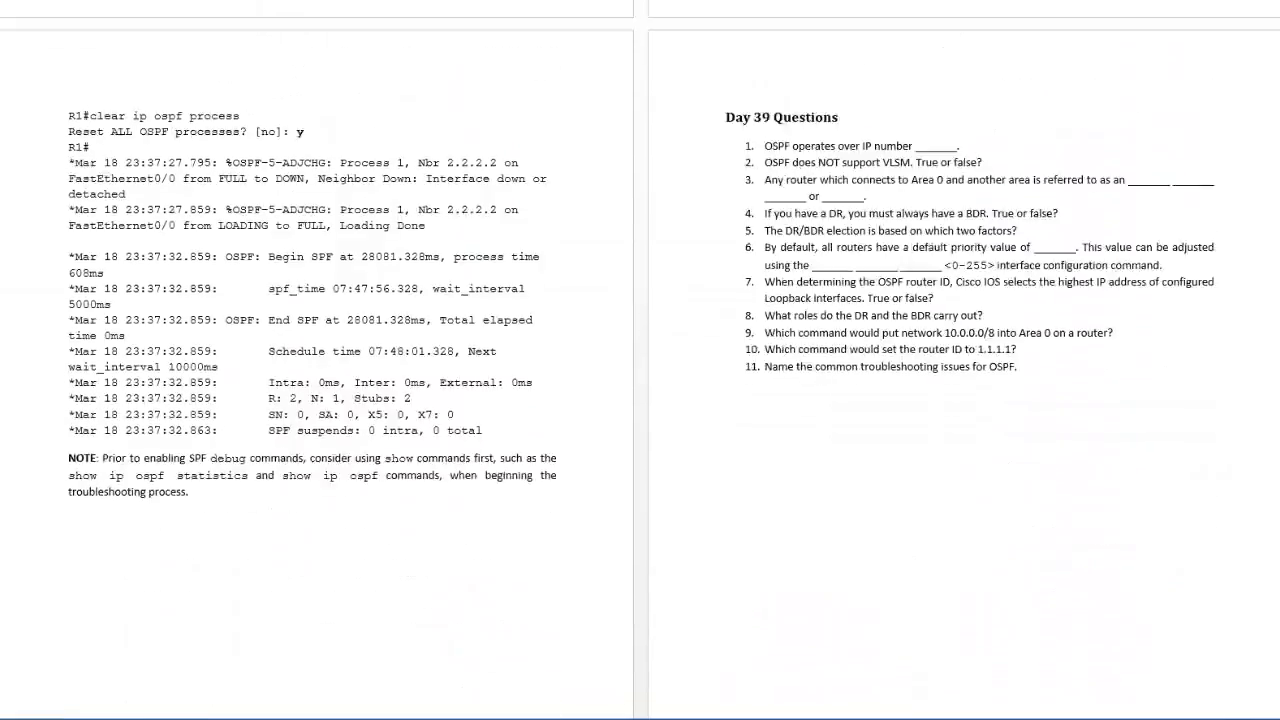
{"action": "scroll", "scroll_direction": "down", "scroll_amount": 3}
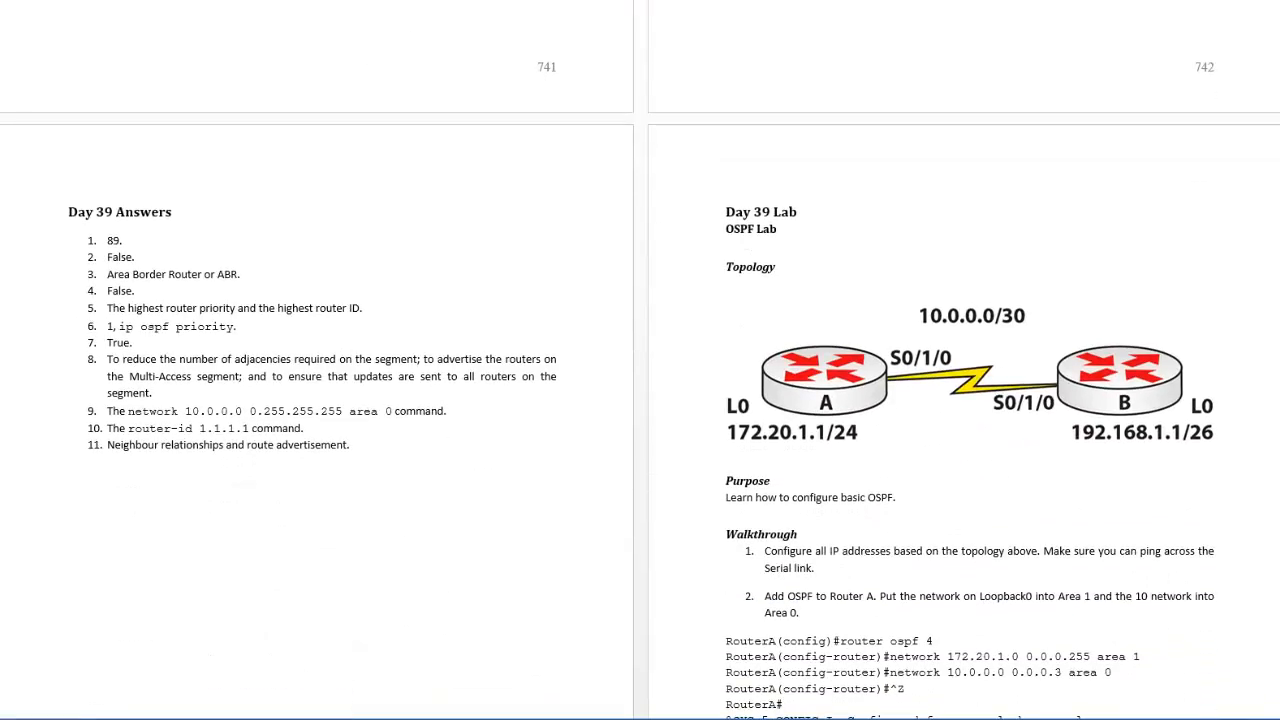
{"action": "scroll", "scroll_direction": "down", "scroll_amount": 3}
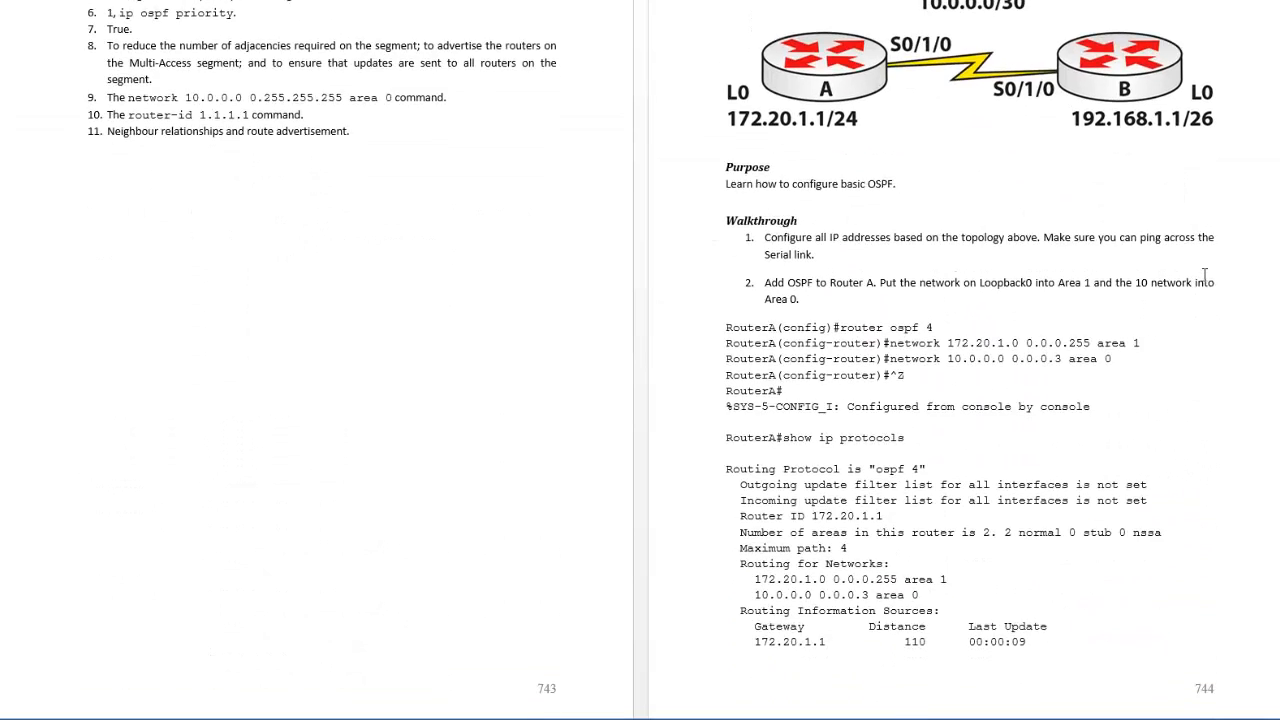